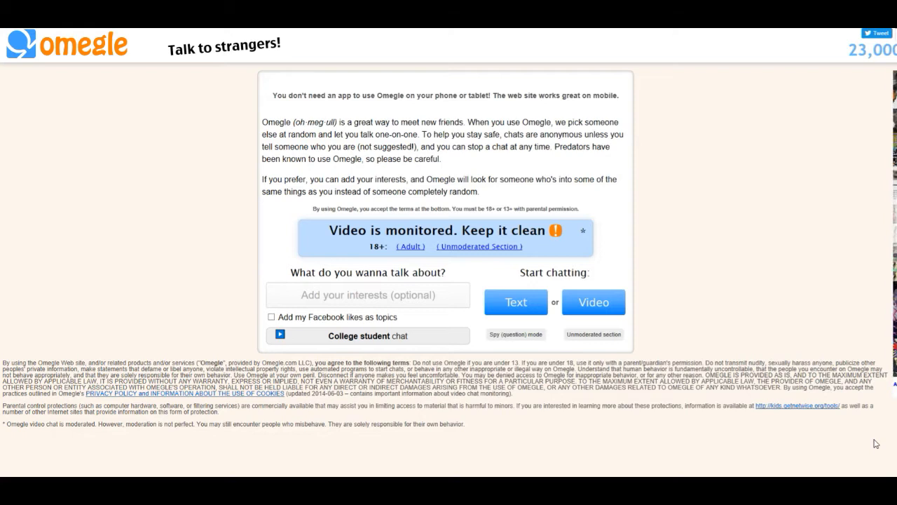
Start a video chat with a random stranger from the Omegle landing page.
click(593, 301)
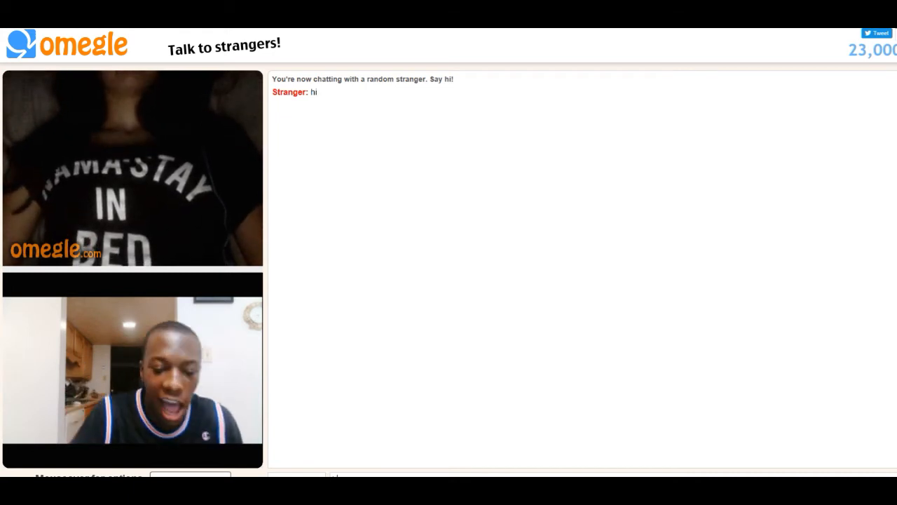
Greet the stranger with 'hi', then start a new chat after they disconnect.
text(hi)
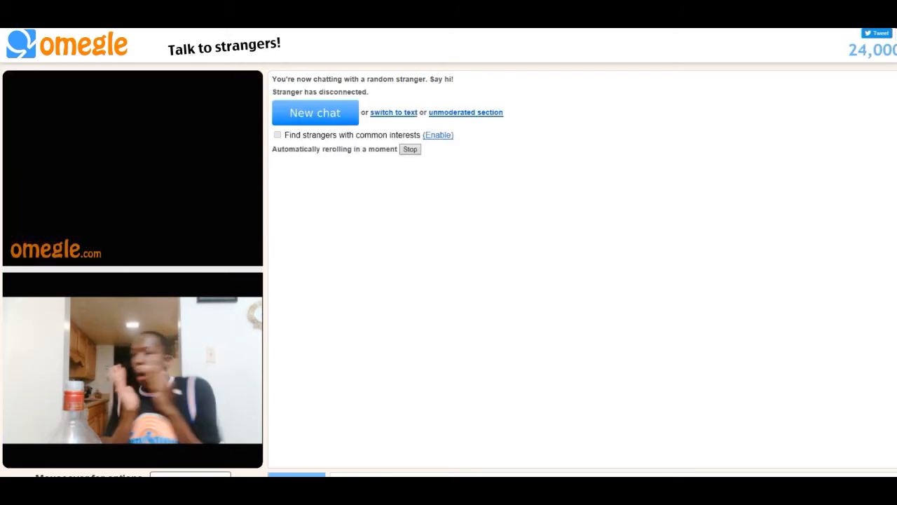
click(314, 112)
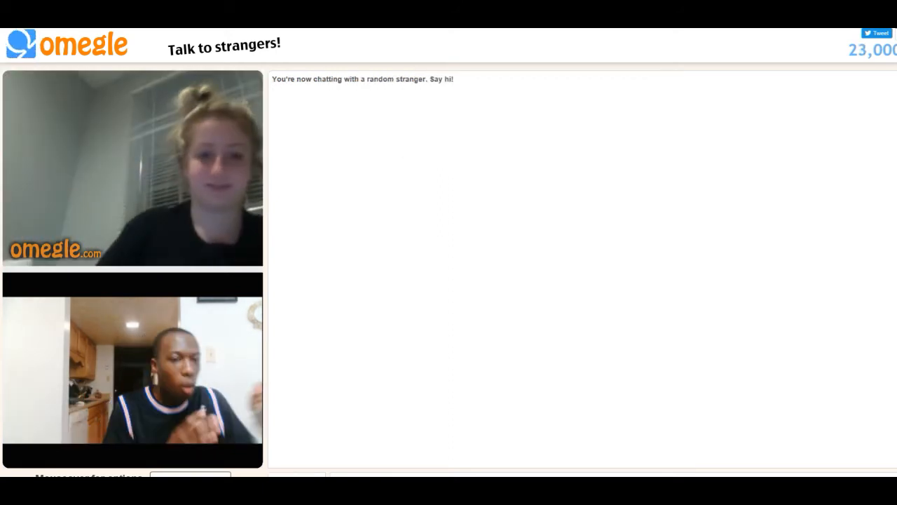